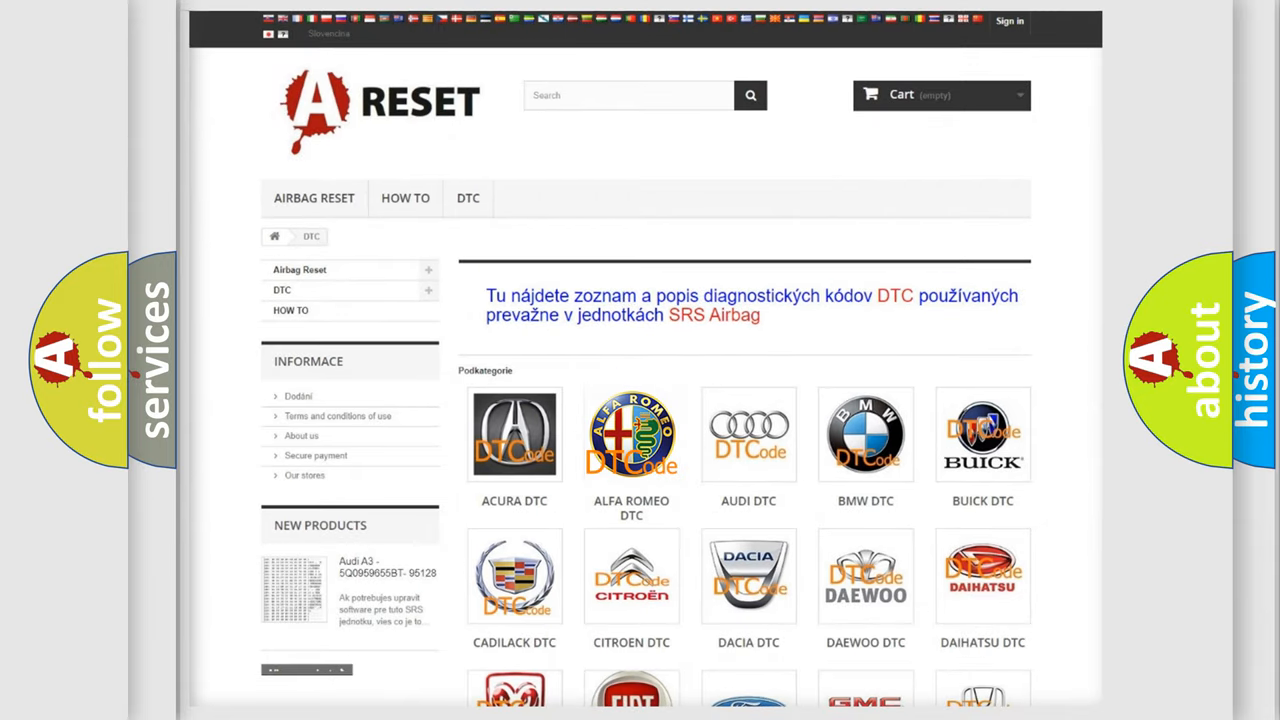
- Open the Alfa Romeo DTC page and scroll through the codes into B1xxx and back to top
click(631, 434)
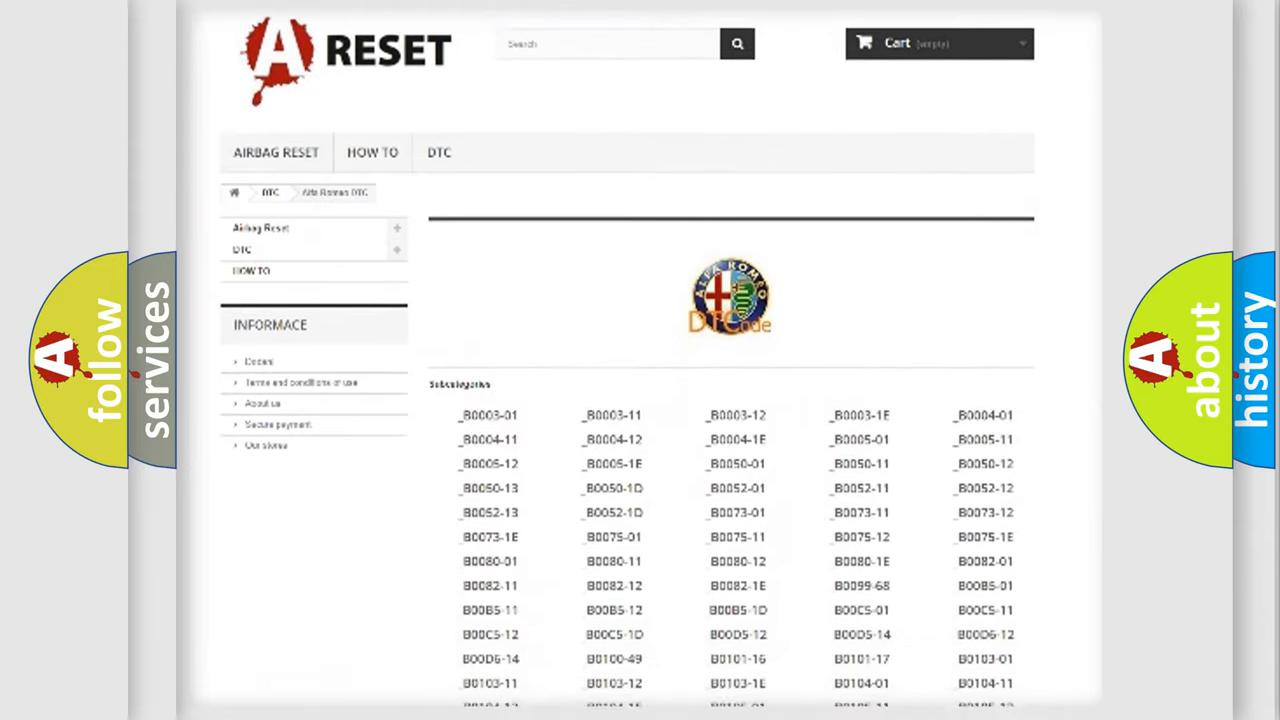
scroll(down, 3)
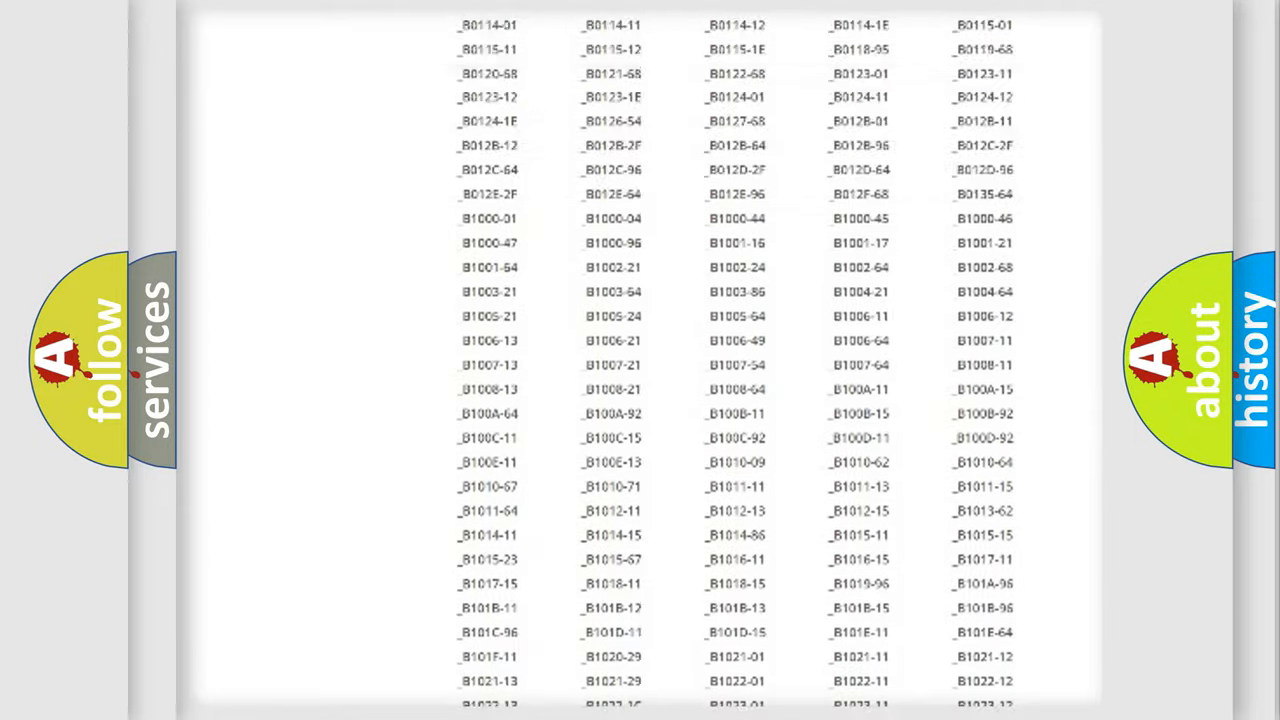
scroll(up, 3)
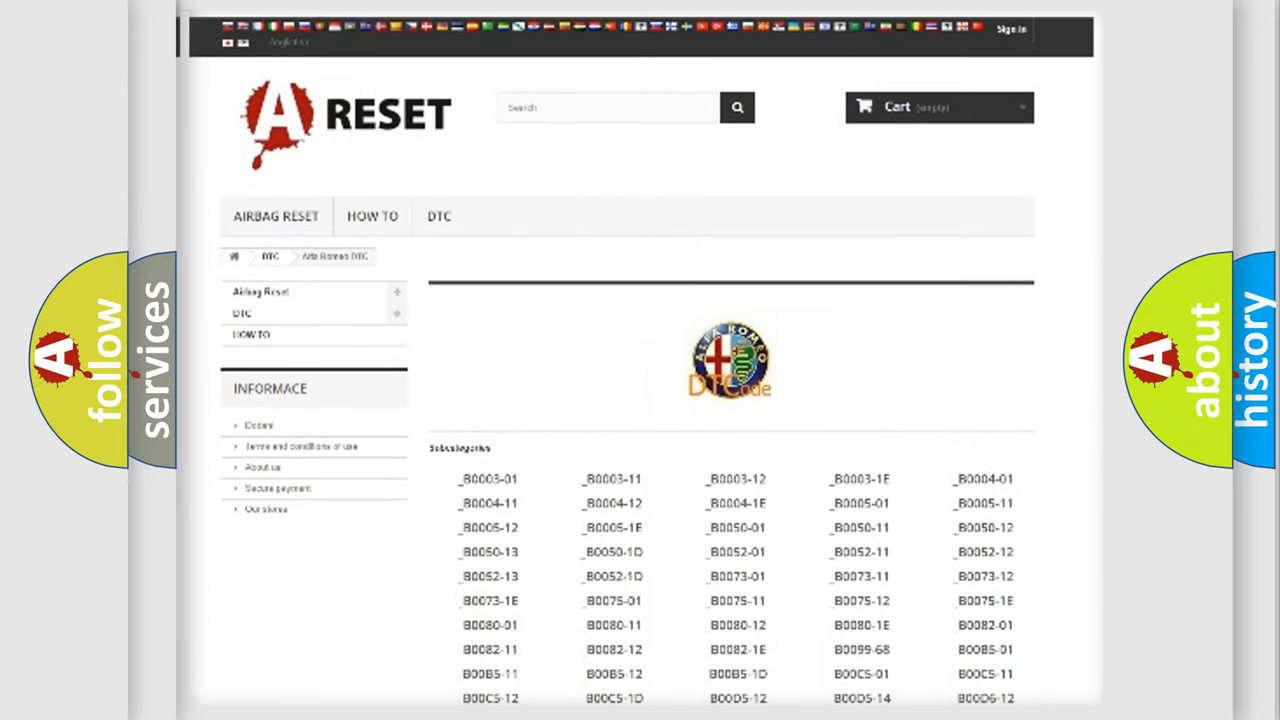